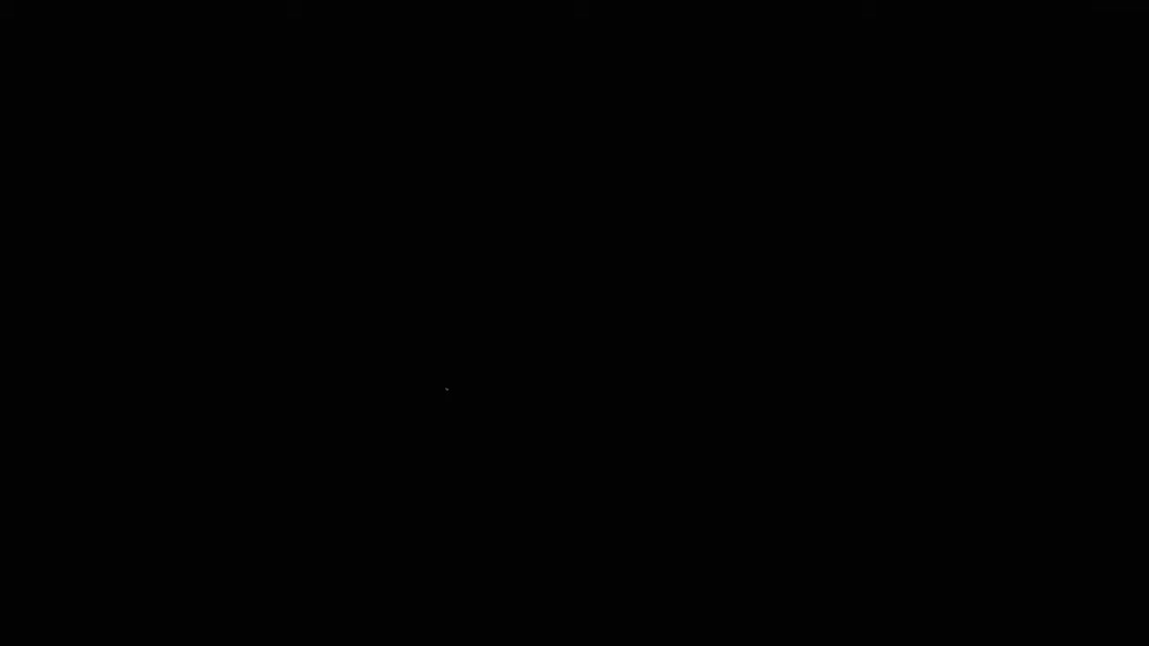
{"action": "mouse_move", "coordinate": [435, 402]}
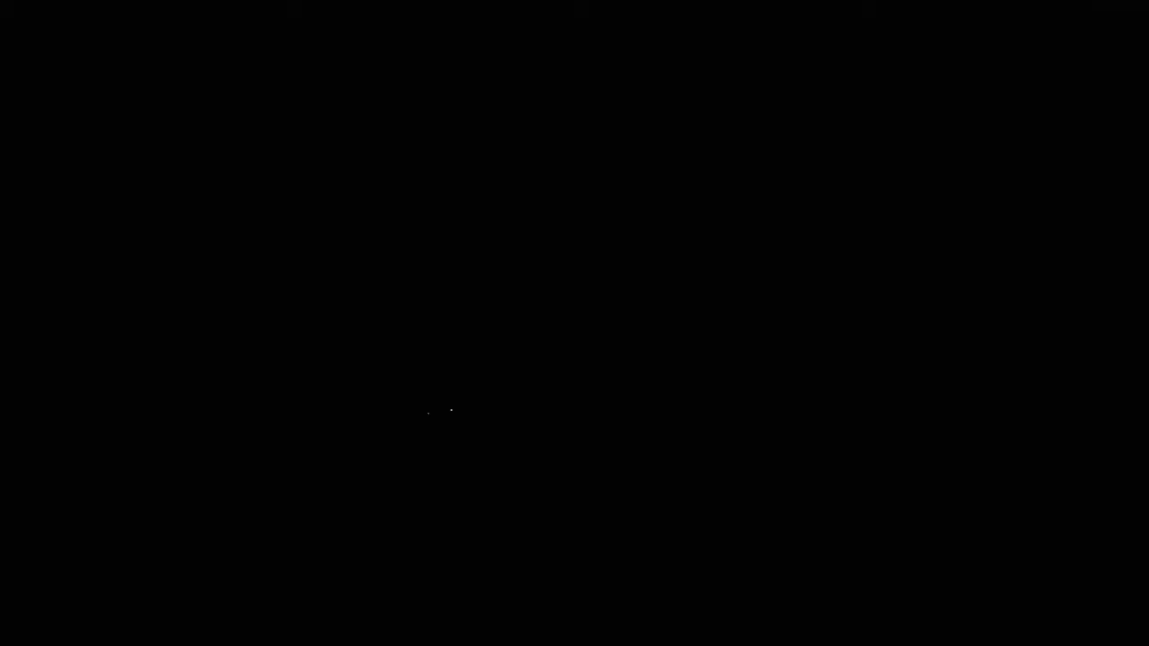
{"action": "mouse_move", "coordinate": [500, 430]}
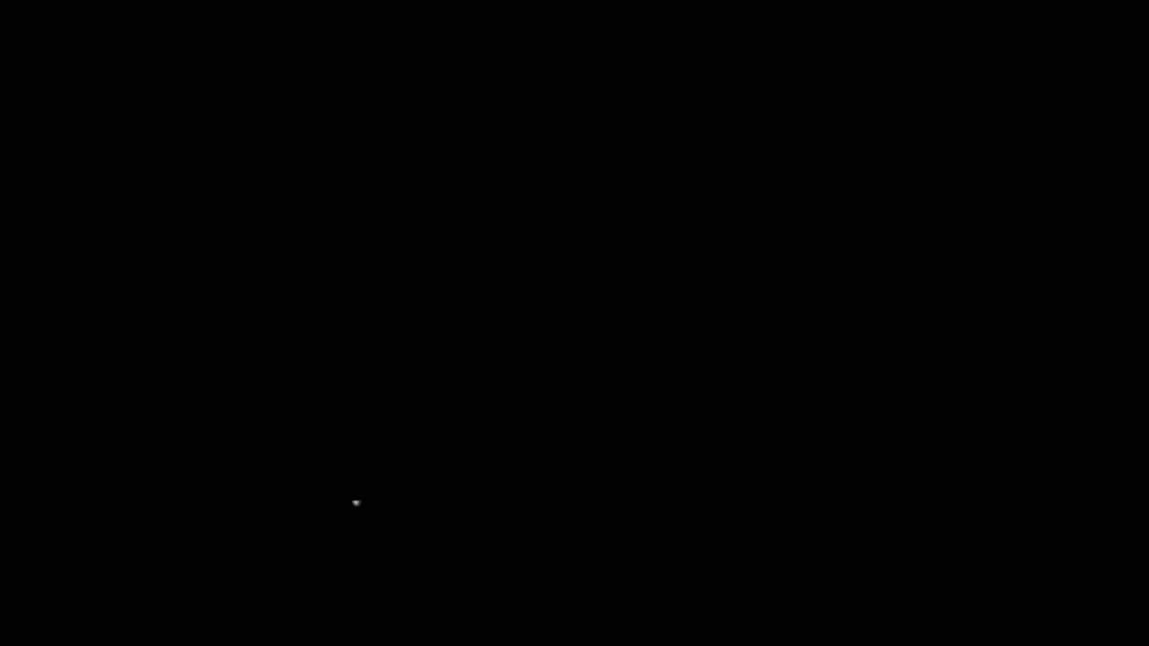
{"action": "mouse_move", "coordinate": [459, 483]}
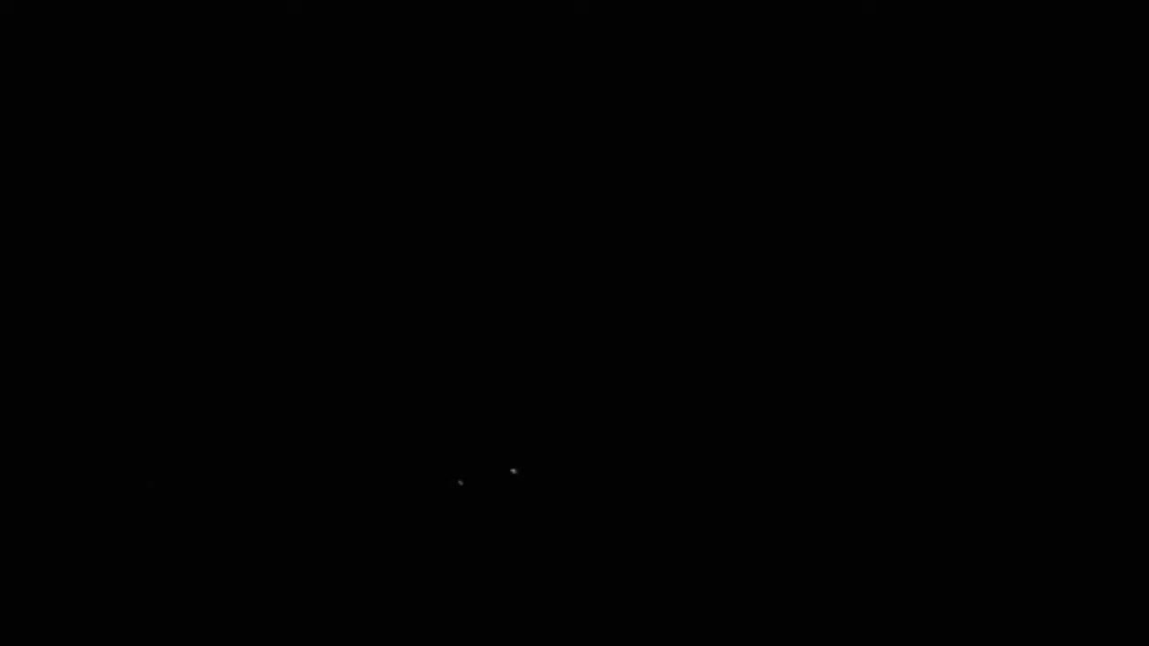
{"action": "mouse_move", "coordinate": [524, 430]}
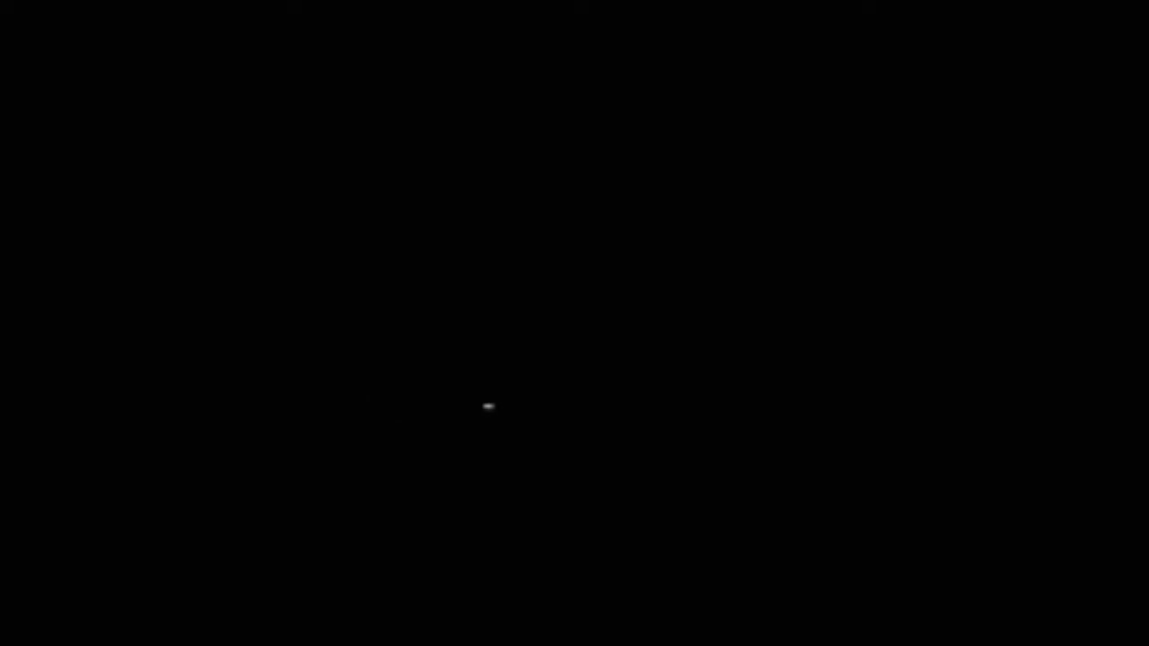
{"action": "mouse_move", "coordinate": [403, 350]}
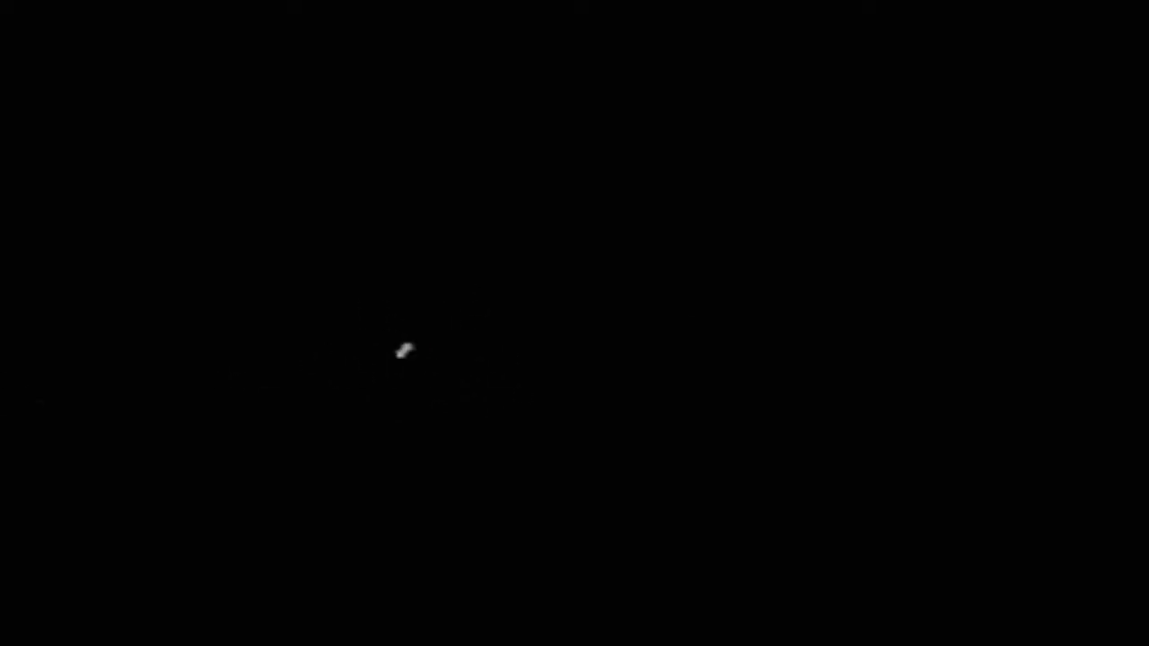